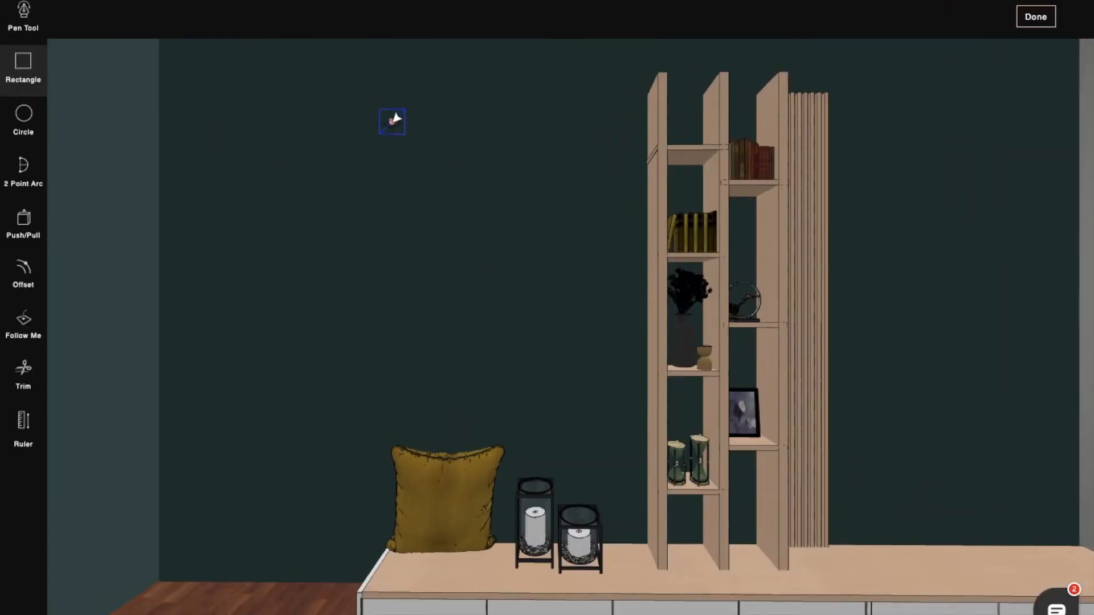
# - Draw a 4'8" x 6'2" rectangular panel on the wall and start the arc on its right edge
pyautogui.moveTo(393, 121); pyautogui.dragTo(625, 428)
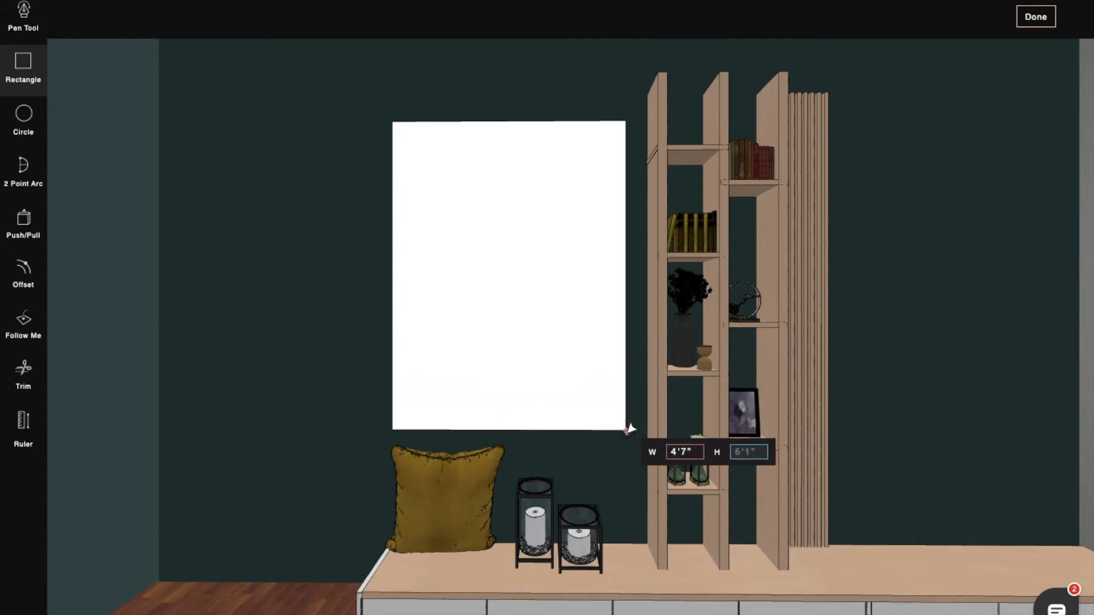
pyautogui.moveTo(625, 428); pyautogui.dragTo(631, 429)
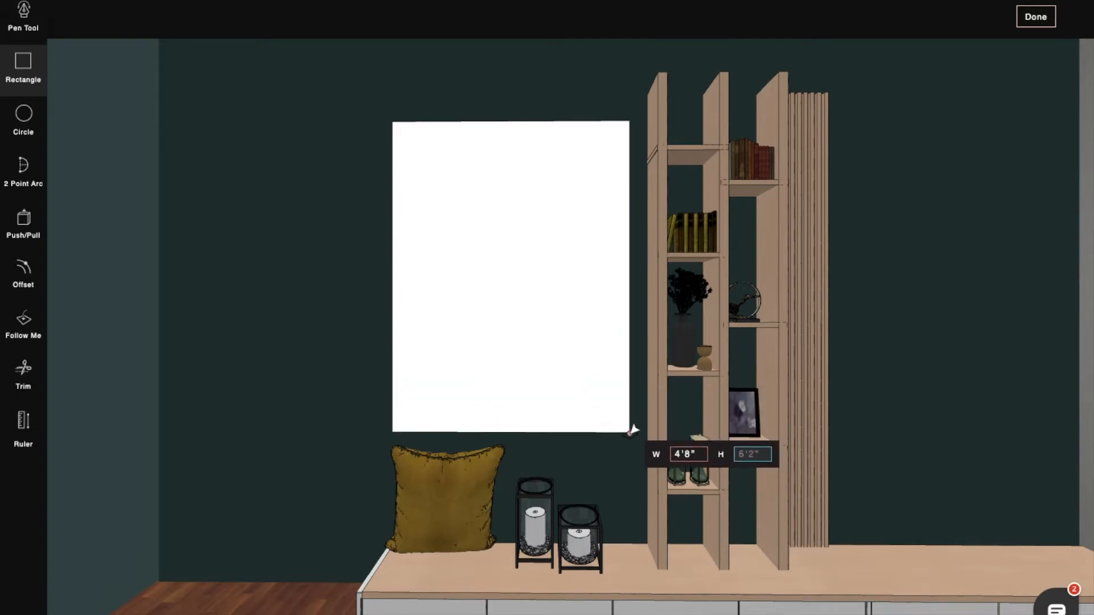
pyautogui.moveTo(23, 171)
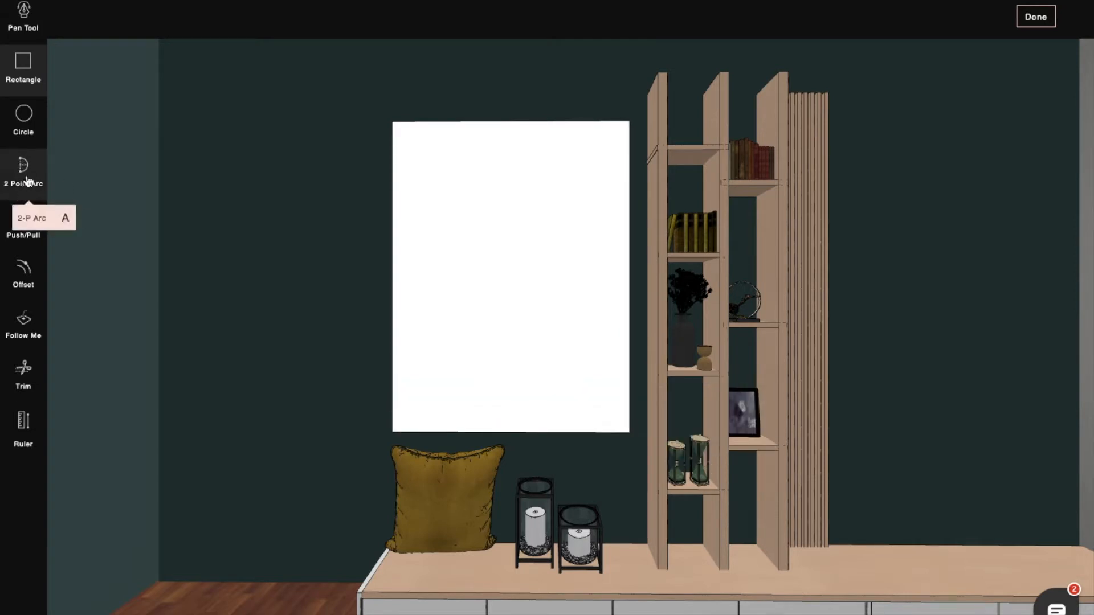
pyautogui.click(23, 171)
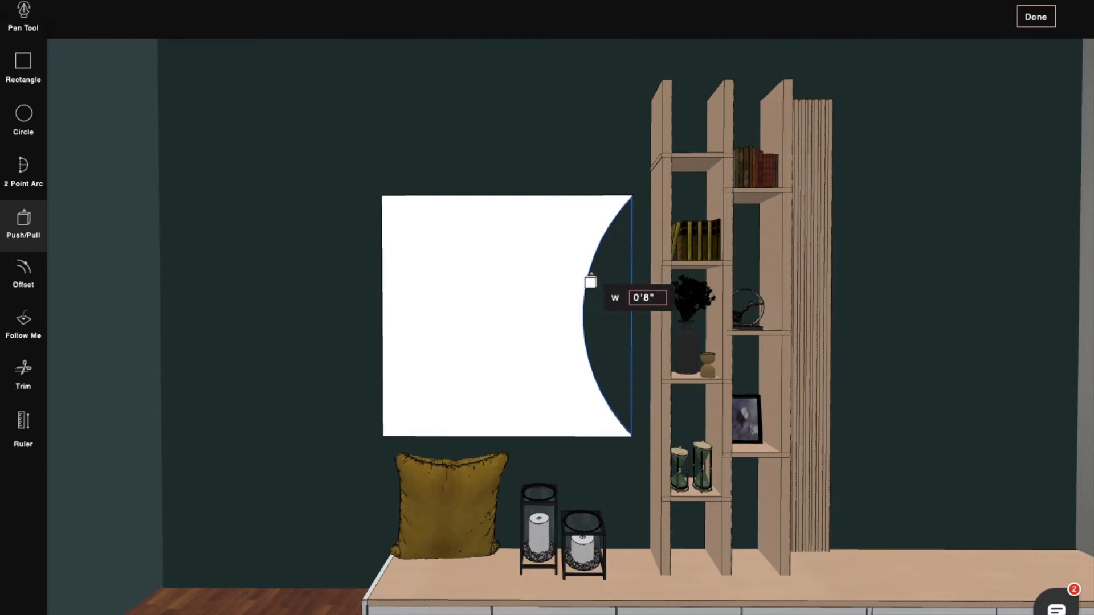
pyautogui.moveTo(23, 118)
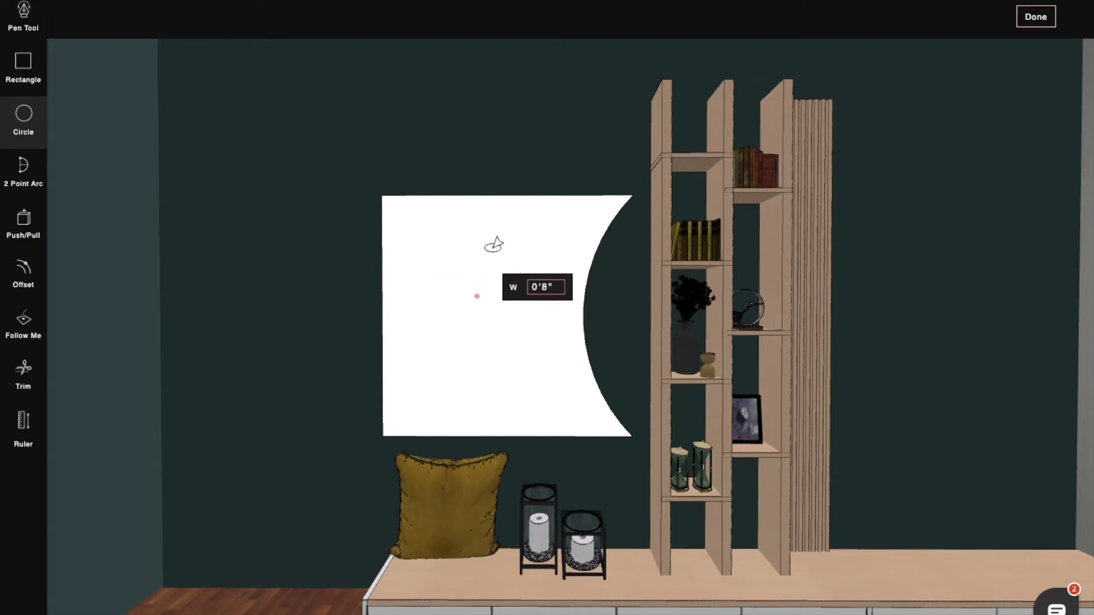
# - Cut a round opening with a thin offset rim through the panel's center
pyautogui.moveTo(478, 296); pyautogui.dragTo(517, 218)
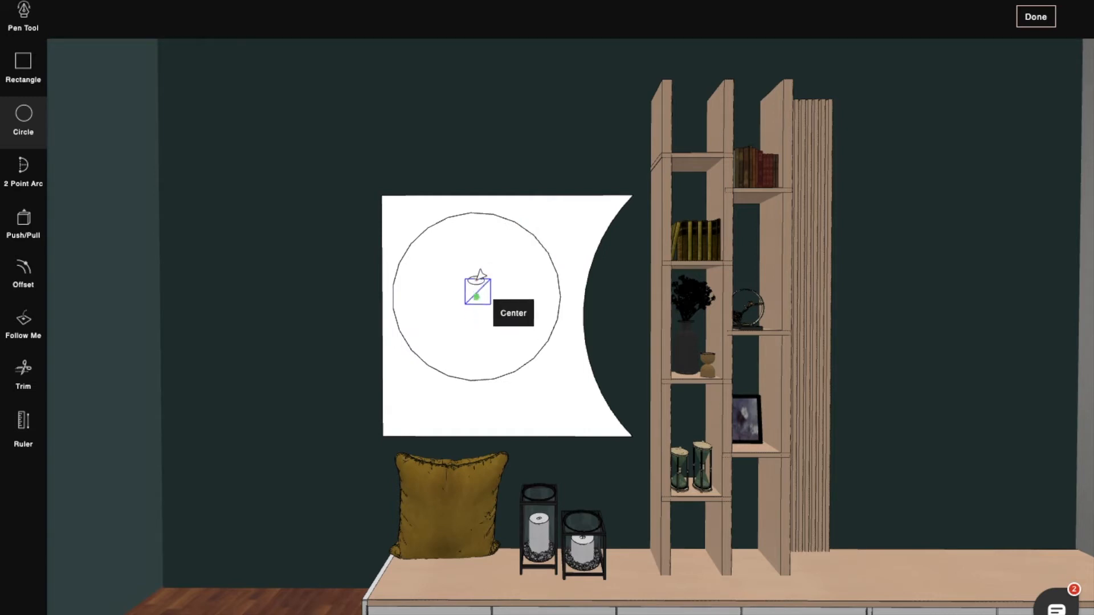
pyautogui.moveTo(22, 118)
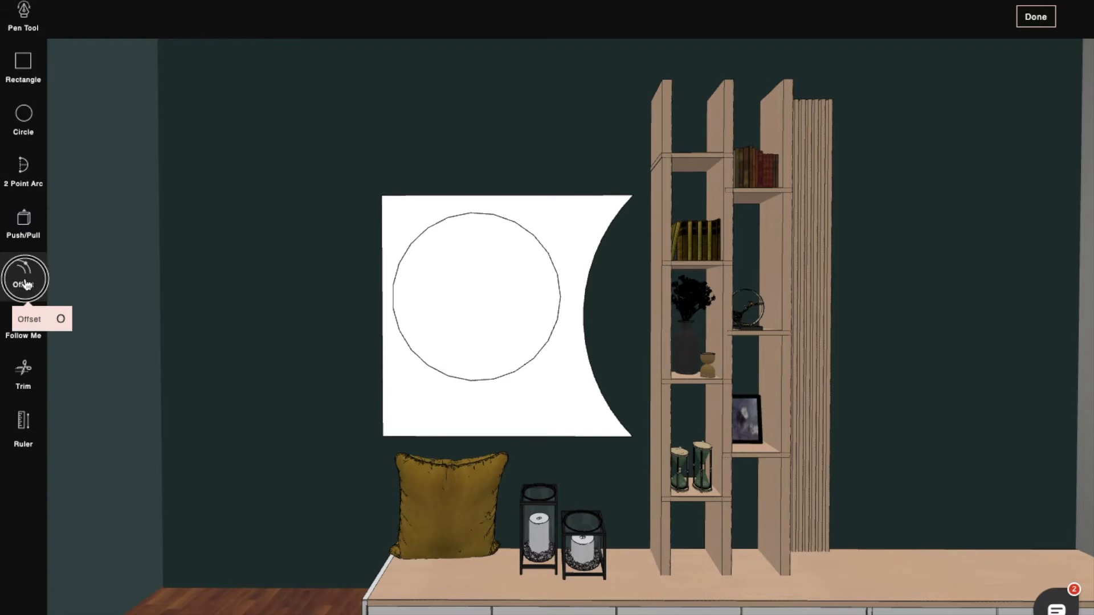
pyautogui.click(23, 279)
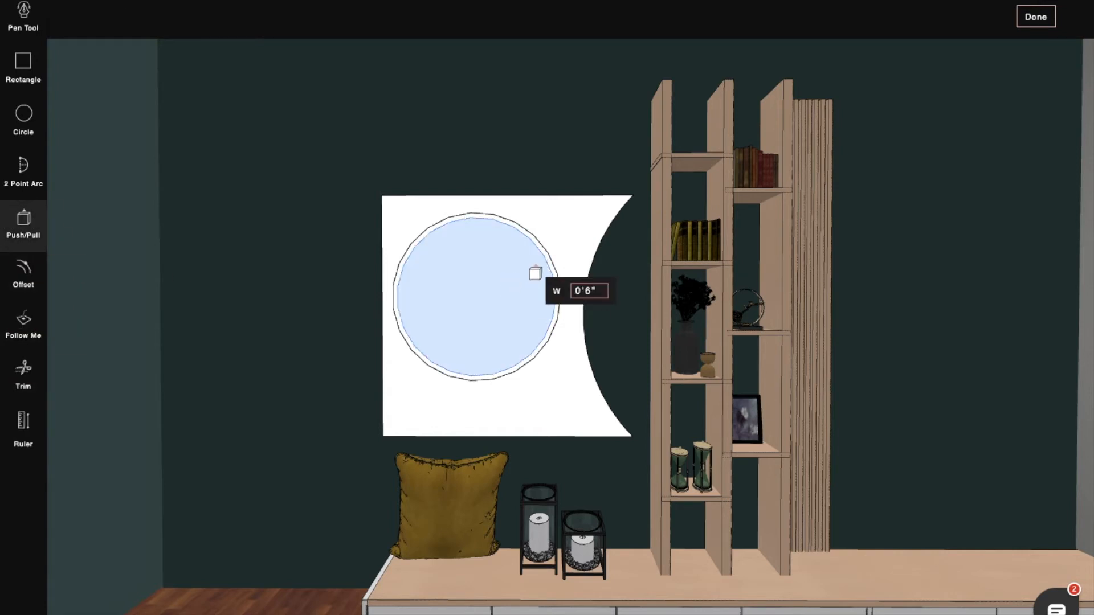
pyautogui.click(640, 339)
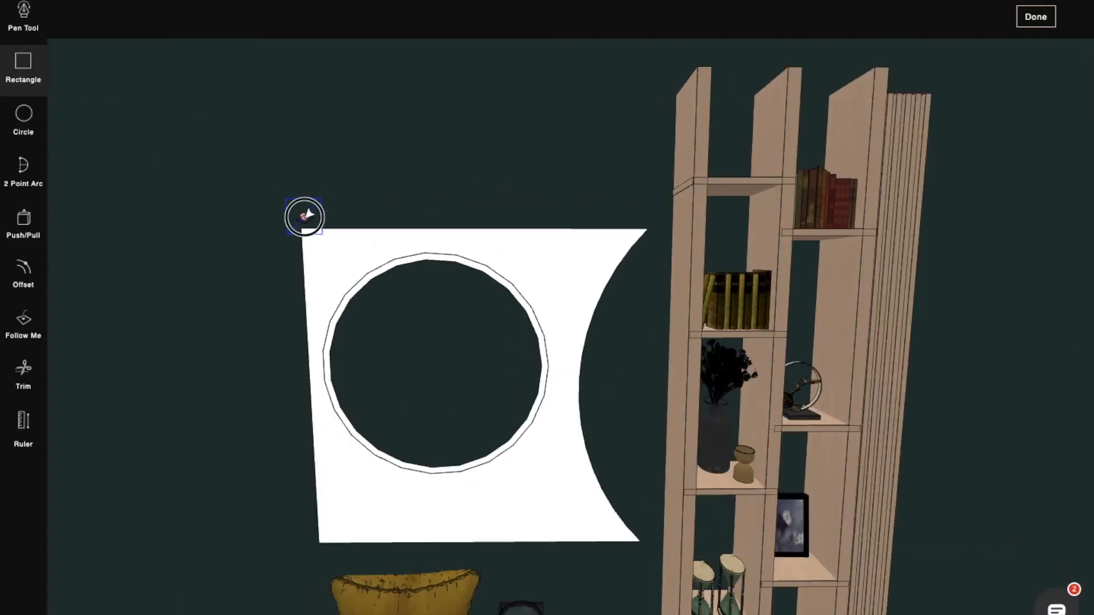
# - Draw a rectangle above the panel and offset it inward to frame the box shelf
pyautogui.moveTo(305, 216); pyautogui.dragTo(645, 106)
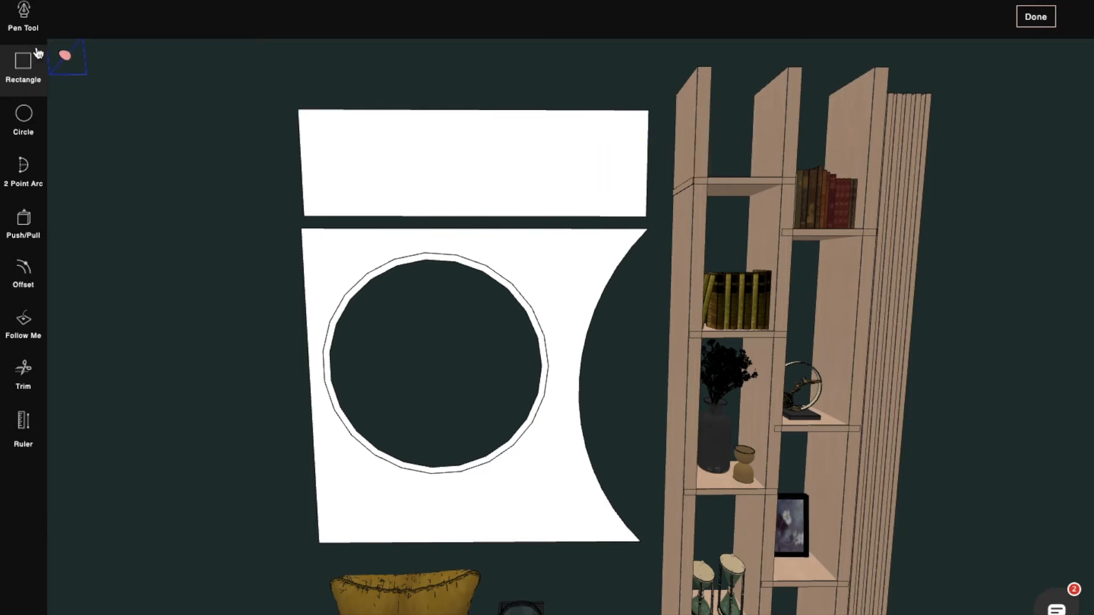
pyautogui.moveTo(23, 272)
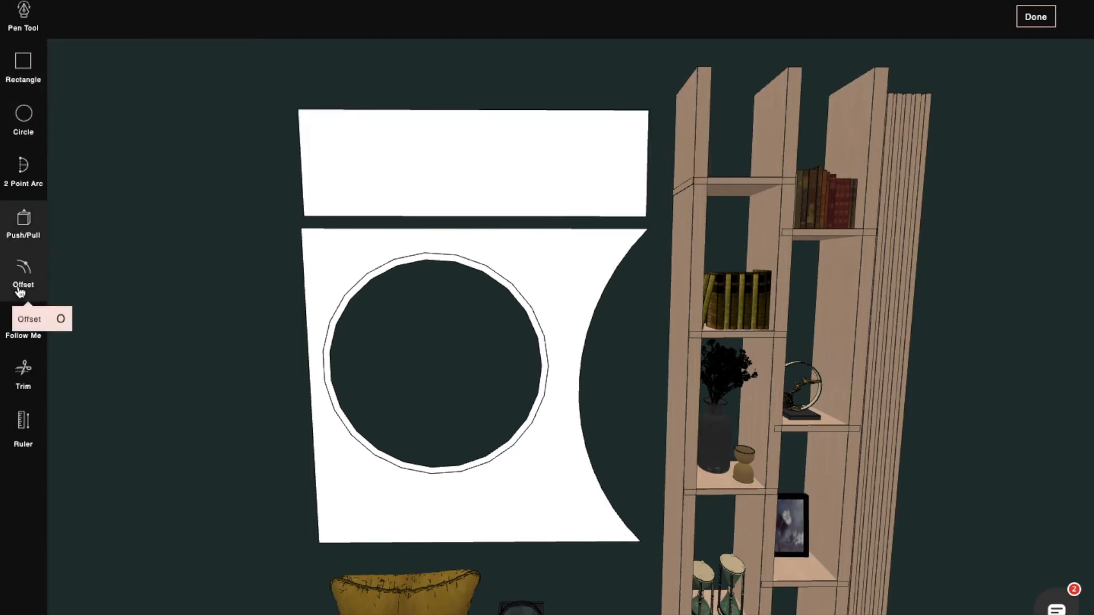
pyautogui.click(23, 285)
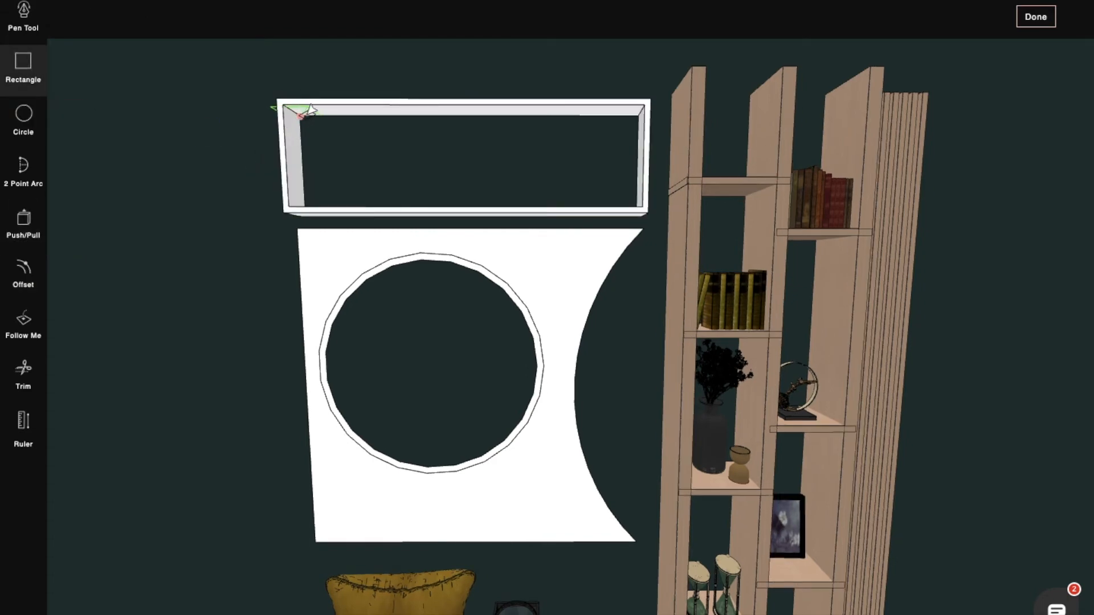
pyautogui.moveTo(22, 325)
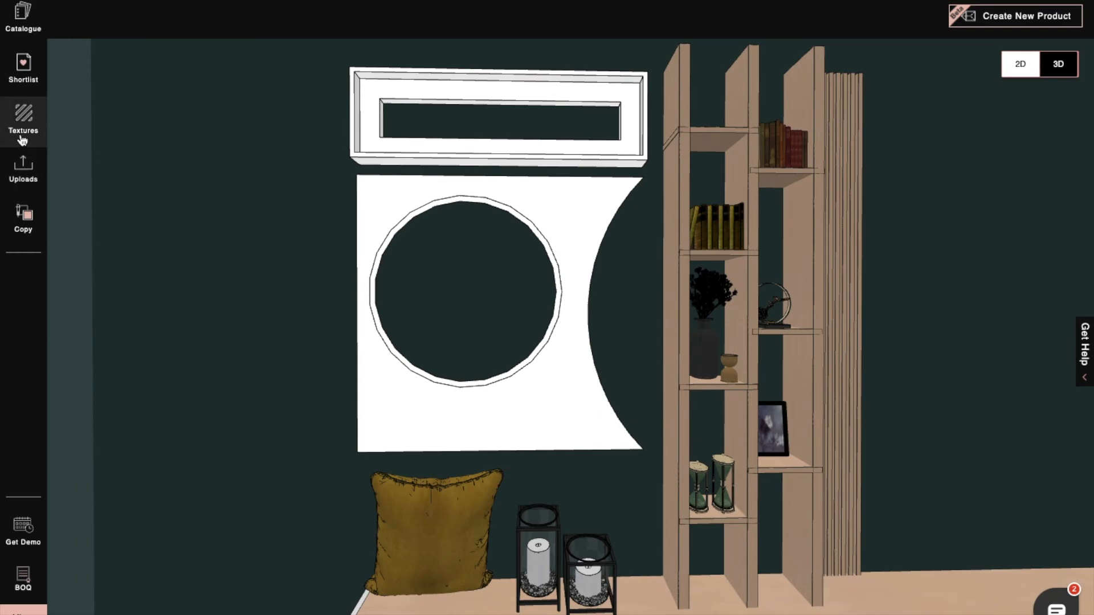
# - Apply a light wood texture from the library to the panel and box shelf
pyautogui.click(23, 119)
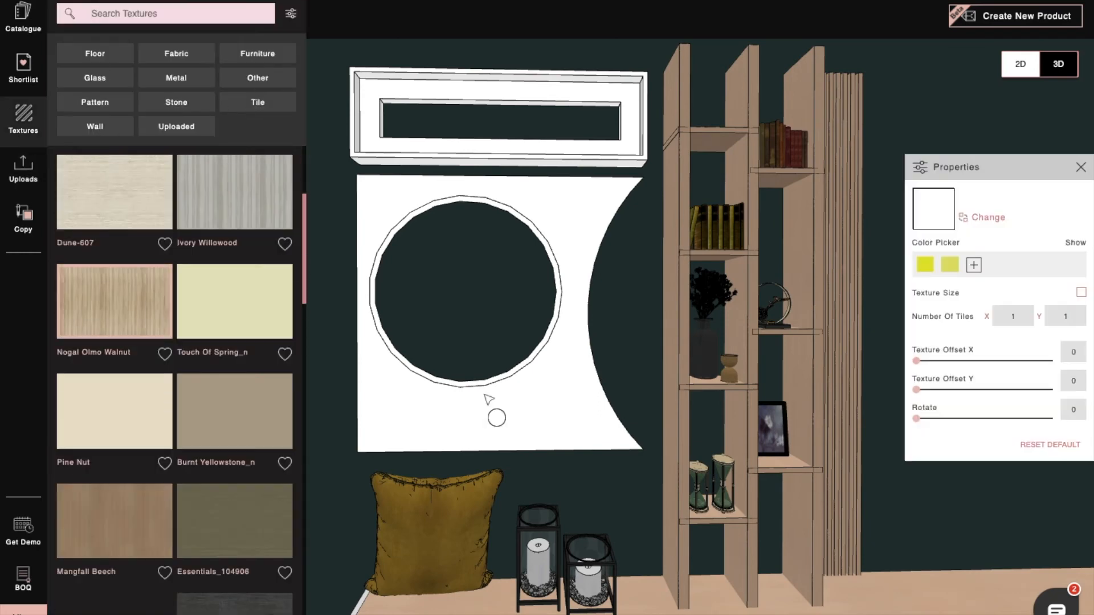
pyautogui.click(234, 477)
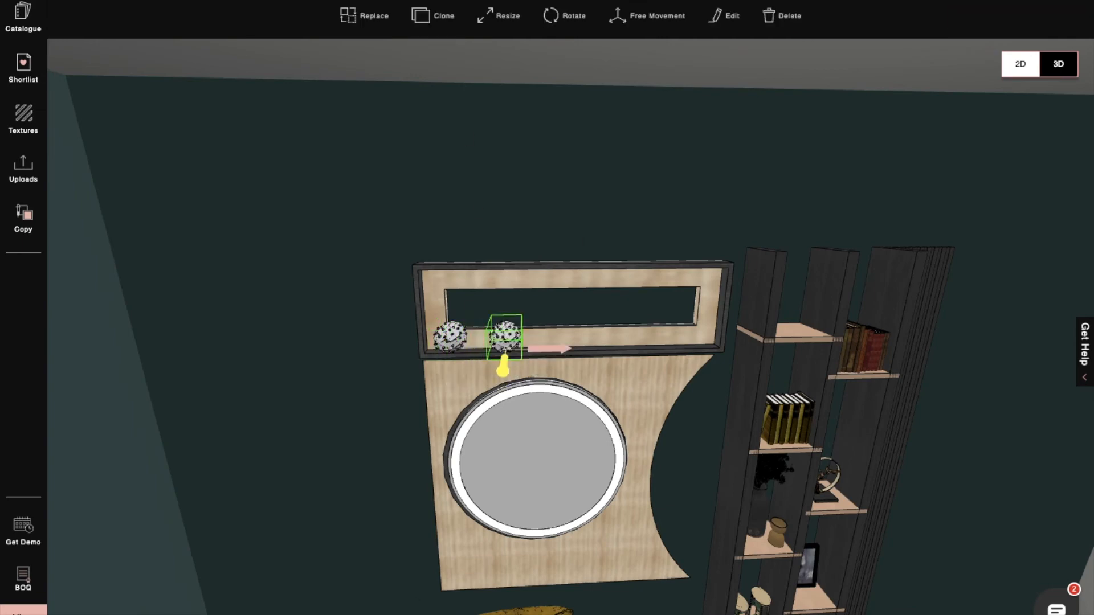
# - Clone the spiky decorative ball and slide each copy rightward along the box shelf
pyautogui.moveTo(502, 342); pyautogui.dragTo(571, 349)
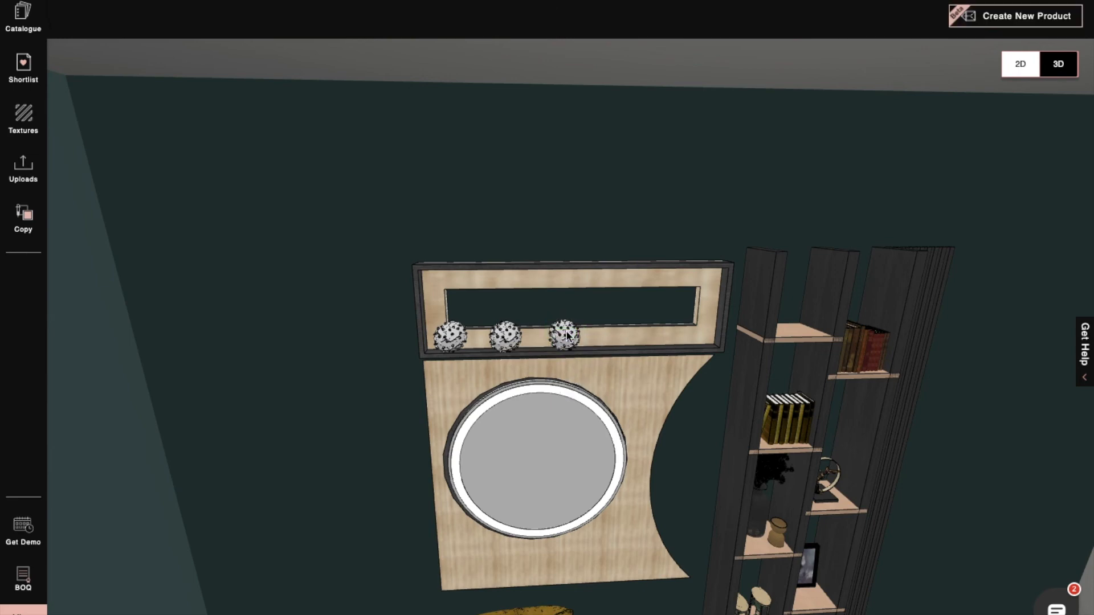
pyautogui.click(569, 338)
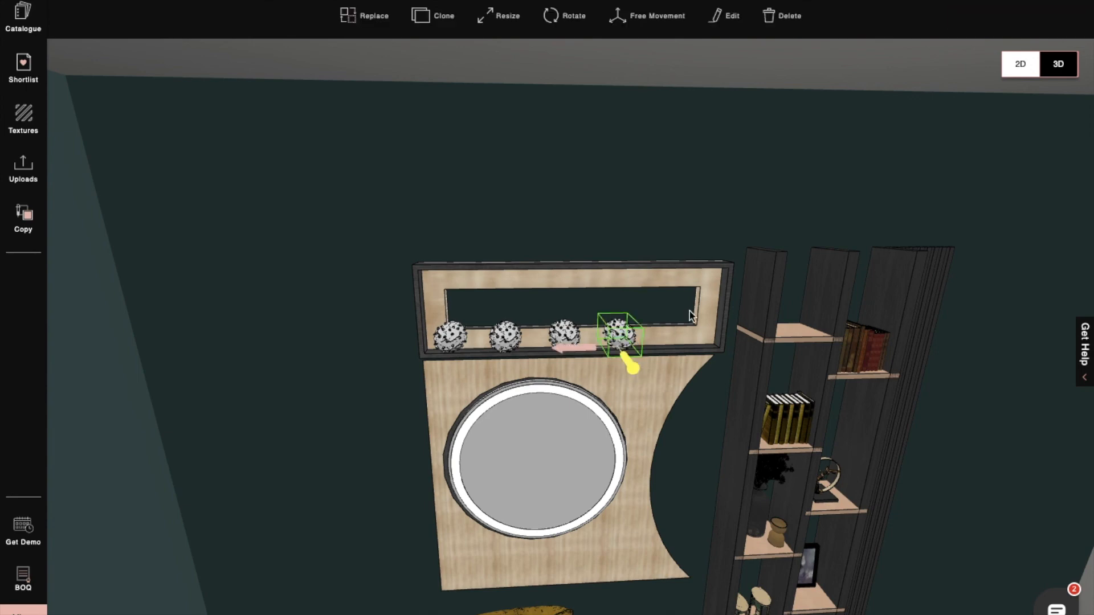
pyautogui.moveTo(622, 339); pyautogui.dragTo(694, 342)
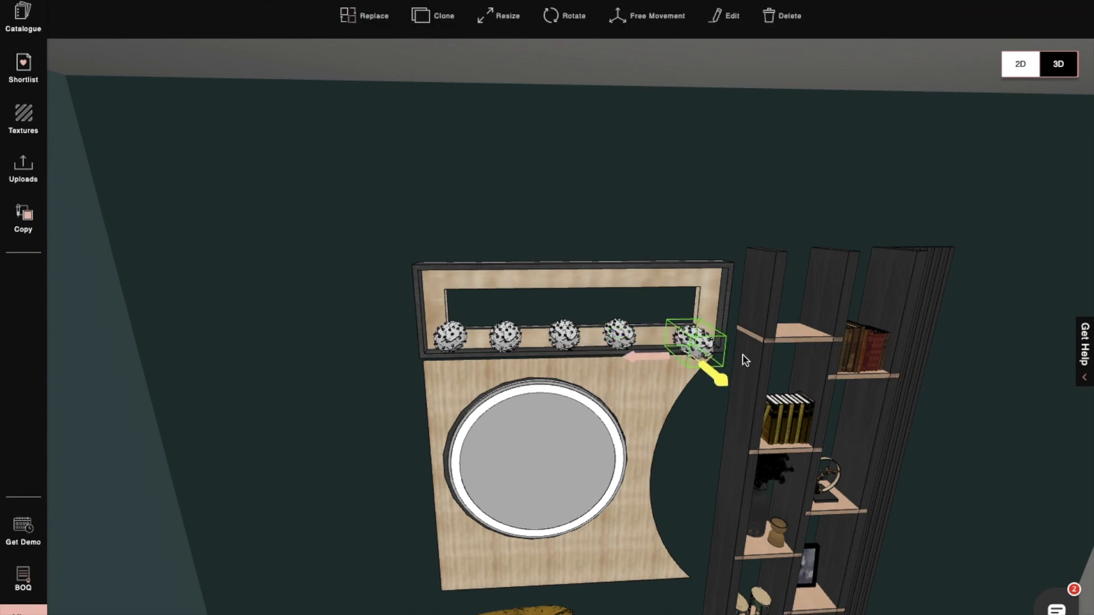